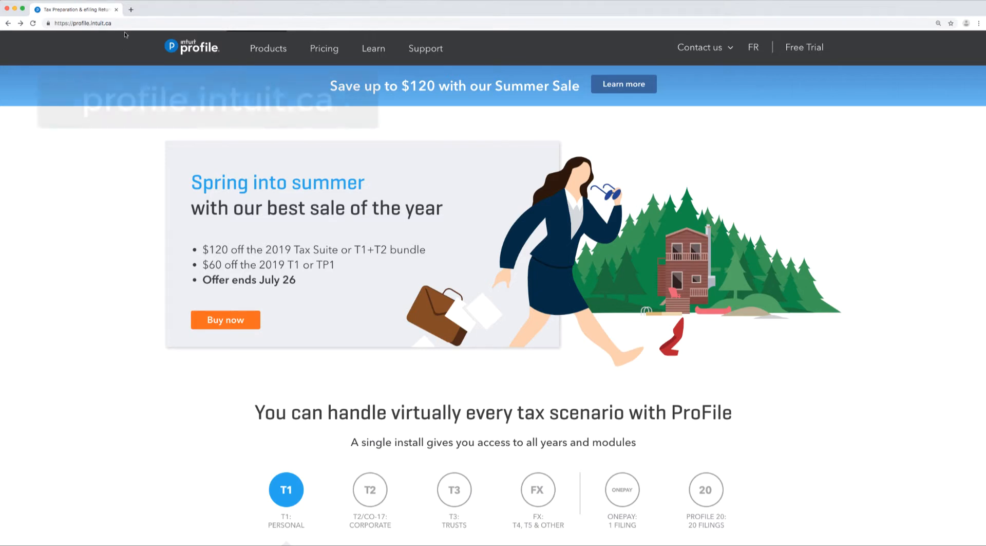
Go to profile.intuit.ca and reveal the Support dropdown menu.
click(82, 24)
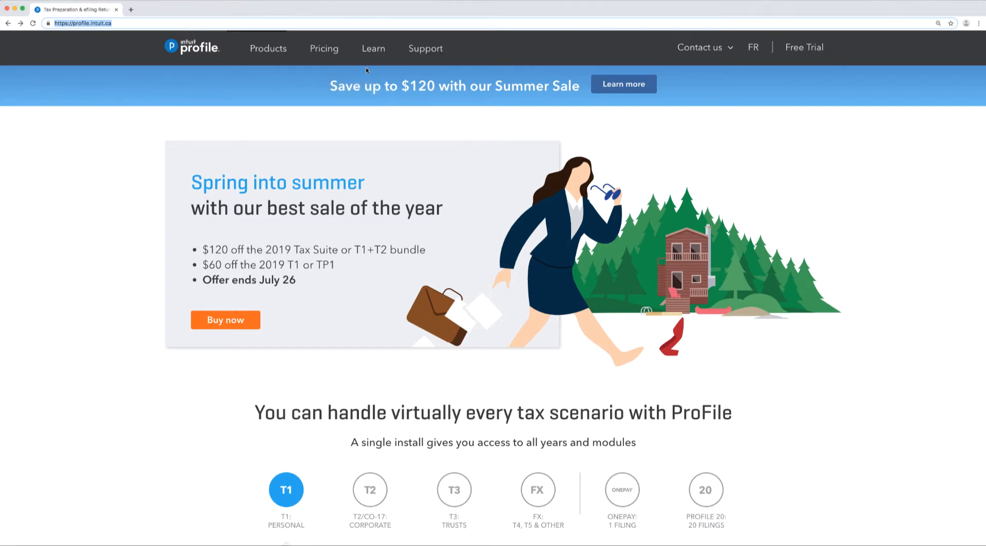
click(426, 48)
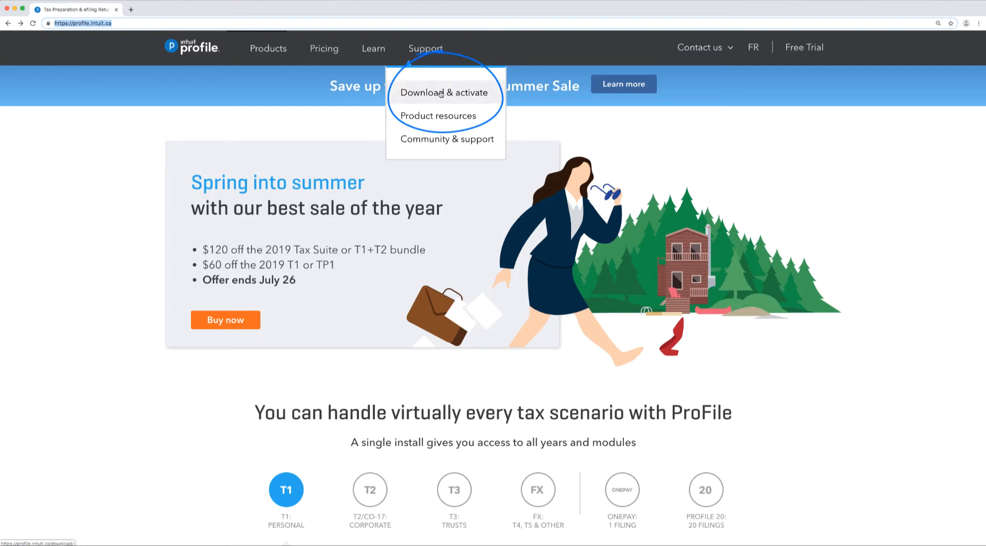
Navigate to the Download & activate page from the Support menu.
click(444, 93)
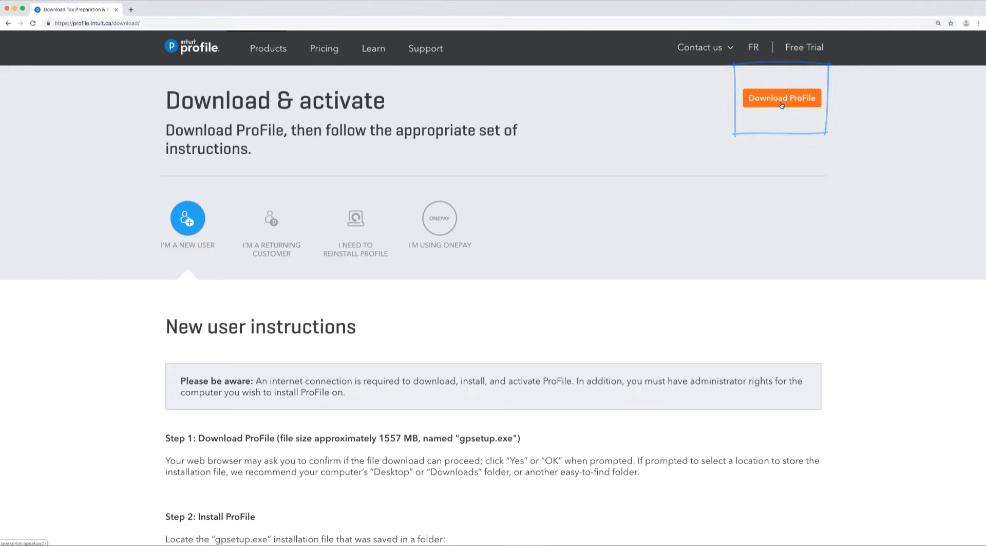
Start the gpsetup.exe ProFile installer download via Download ProFile.
click(782, 98)
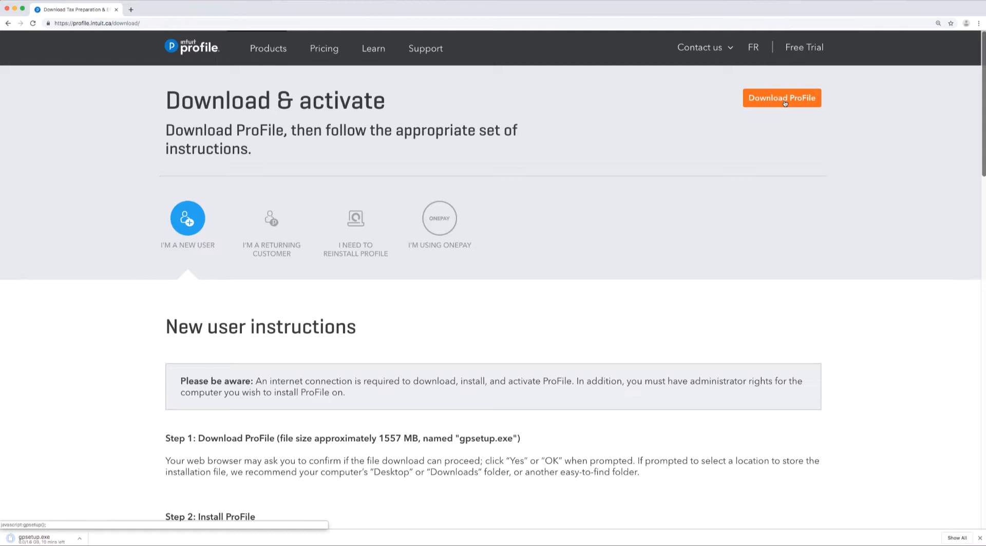
drag(481, 472, 607, 472)
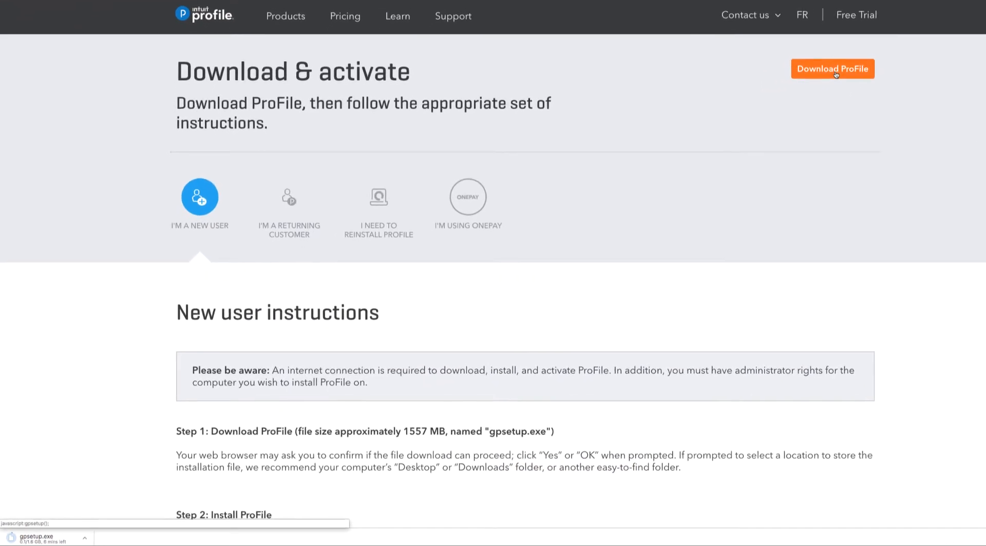
scroll(down, 3)
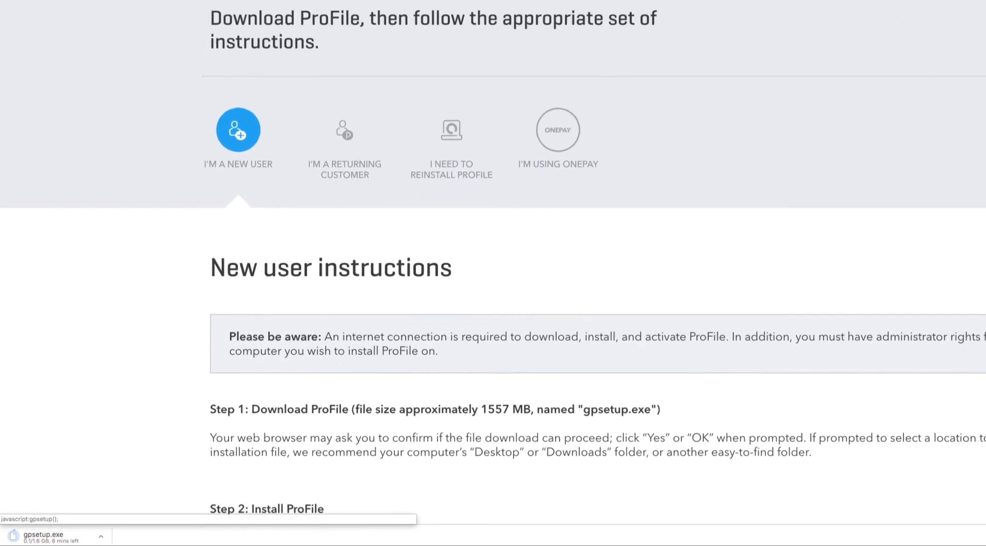